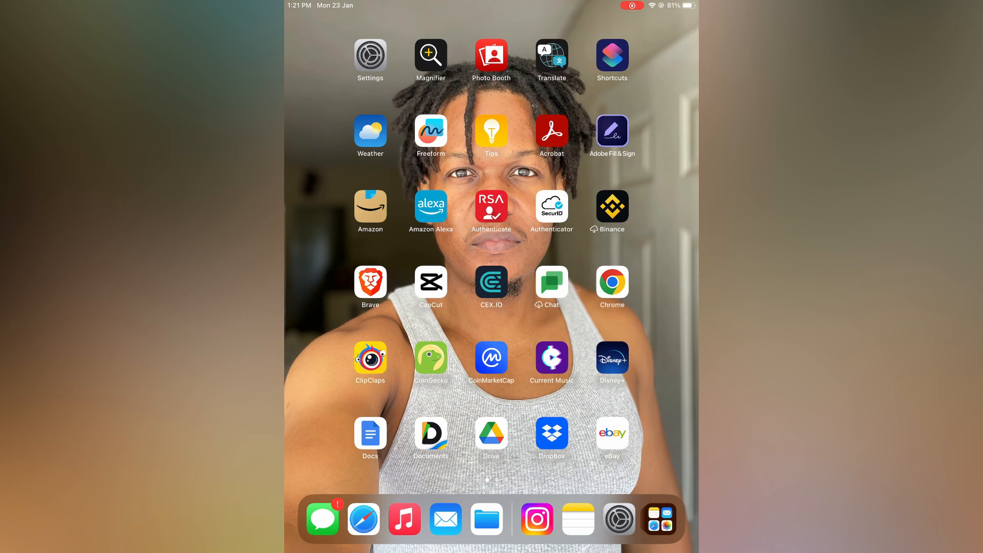
Step: Launch Safari from the Dock and close the Yahoo article tab via its long-press Close Tab menu
click(362, 518)
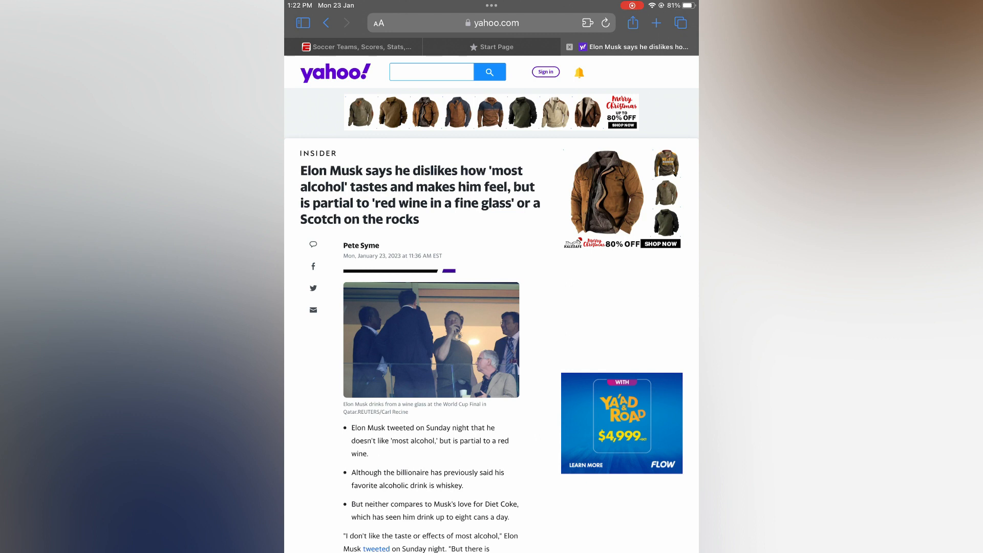
right_click(633, 46)
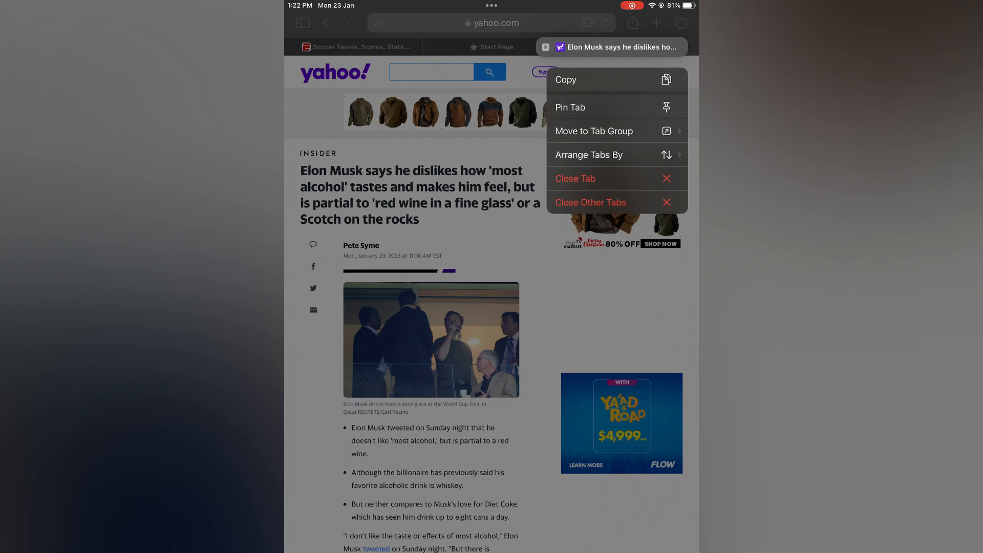
click(574, 178)
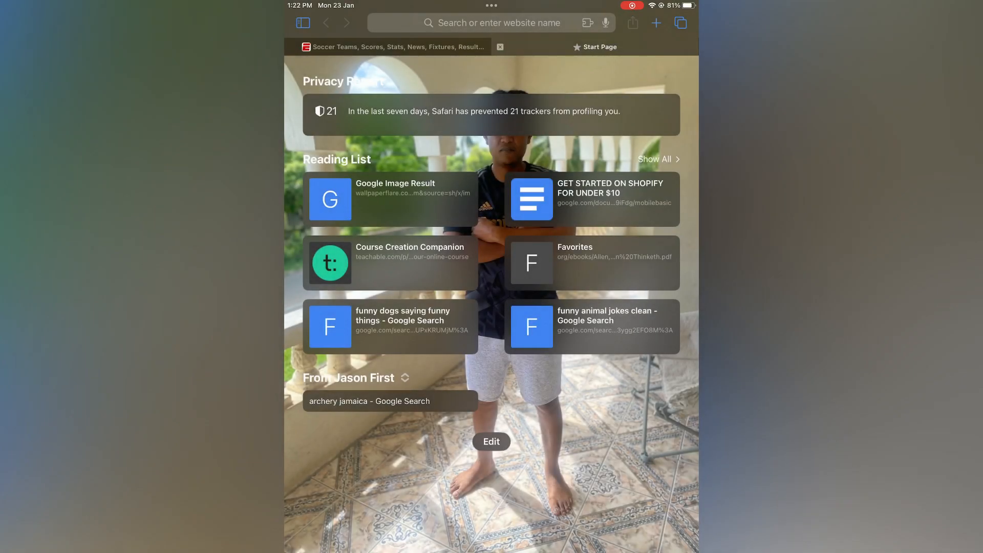